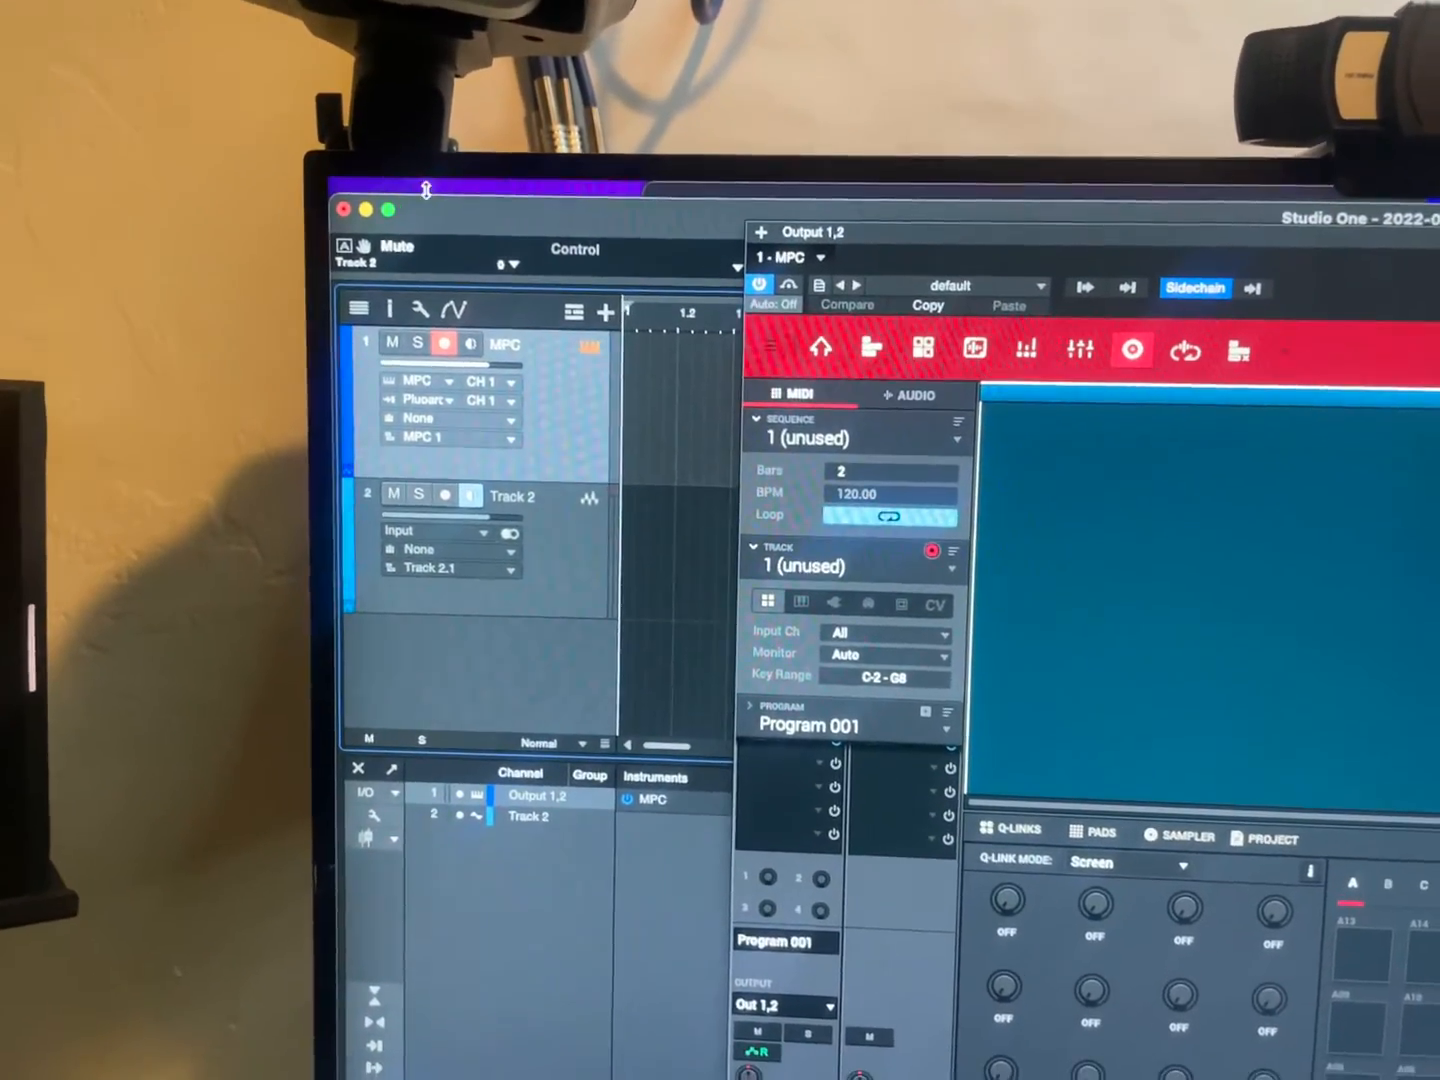
# Briefly check Studio One's application options, then bring up audio Track 2's input routing choices.
pyautogui.click(382, 148)
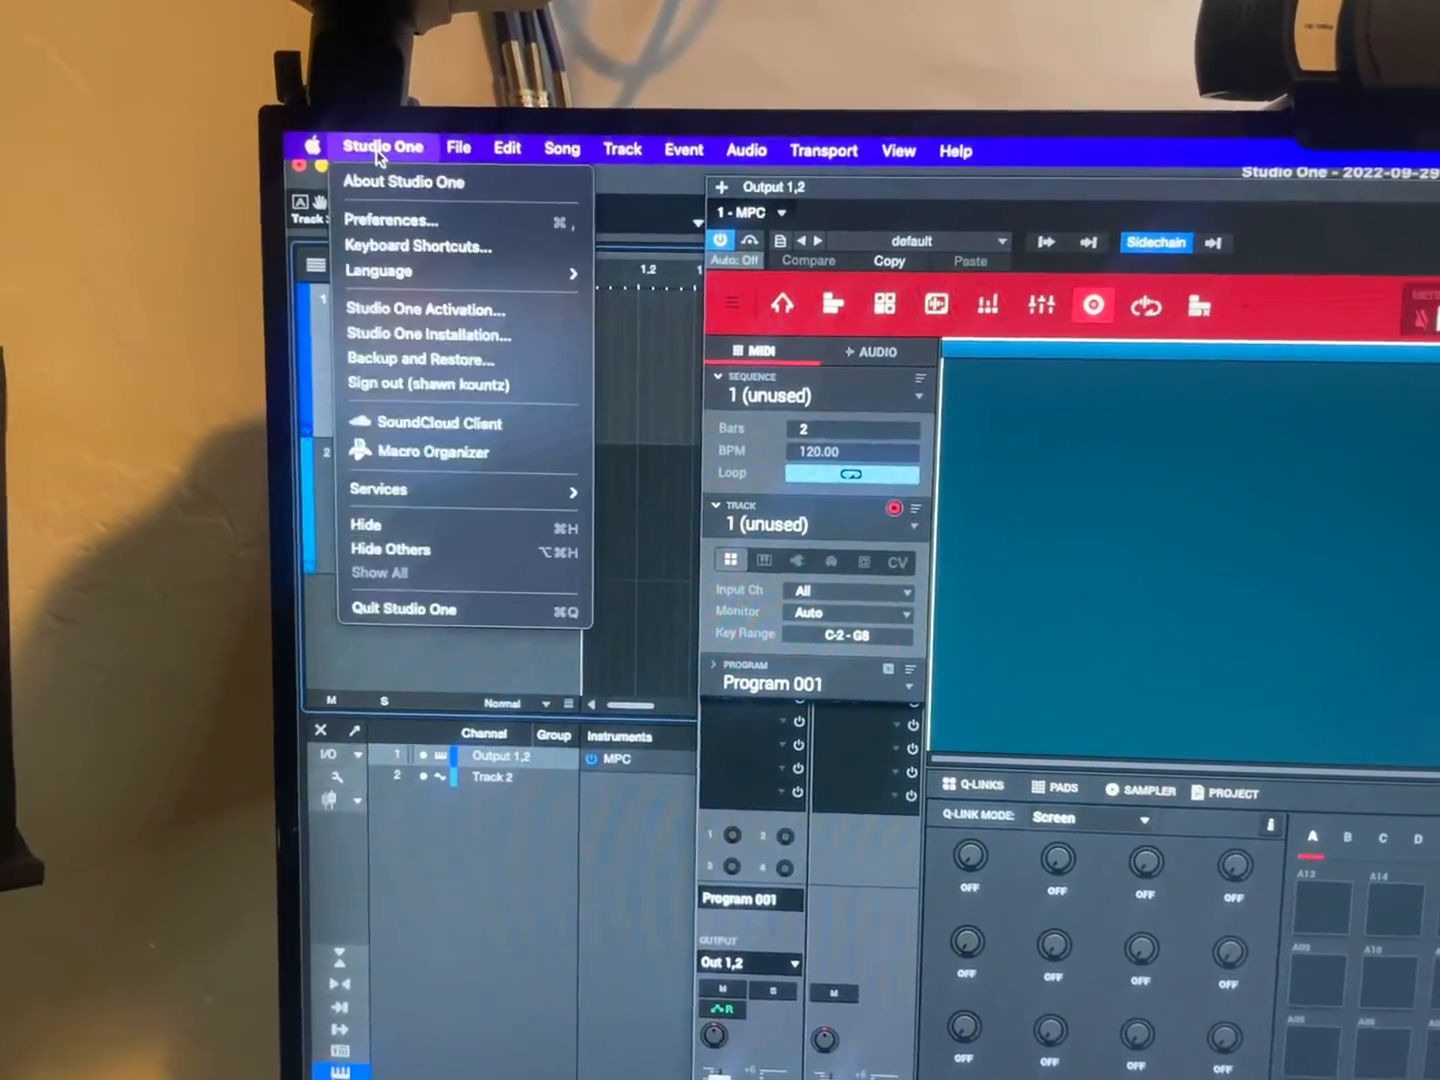
pyautogui.click(390, 220)
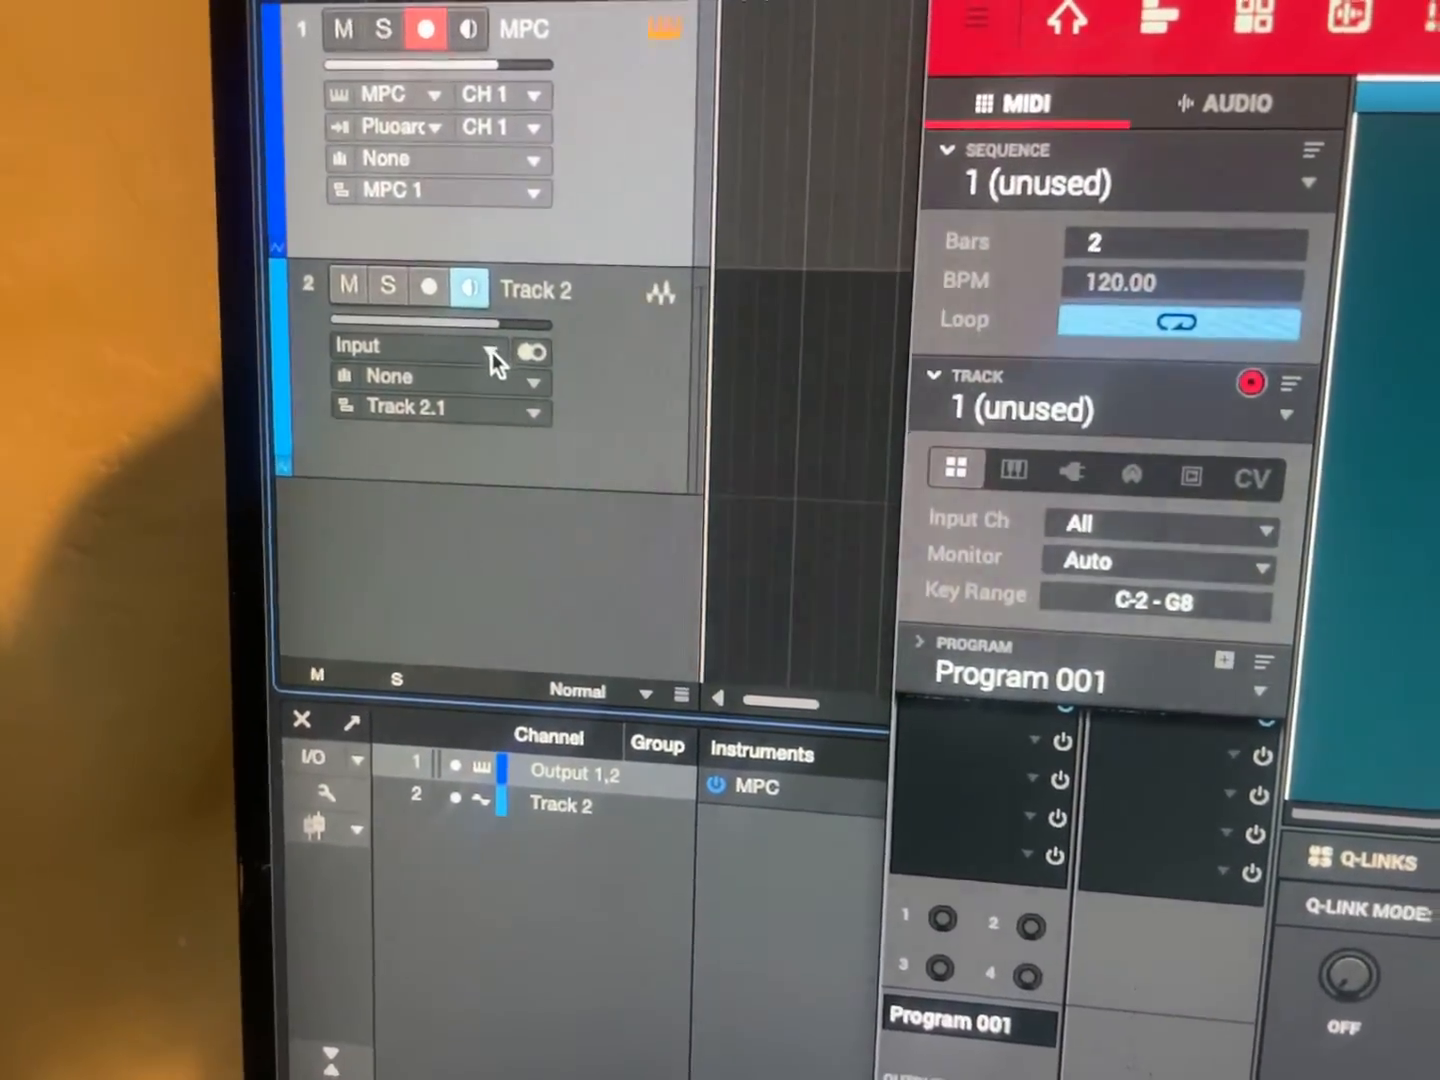
pyautogui.click(440, 344)
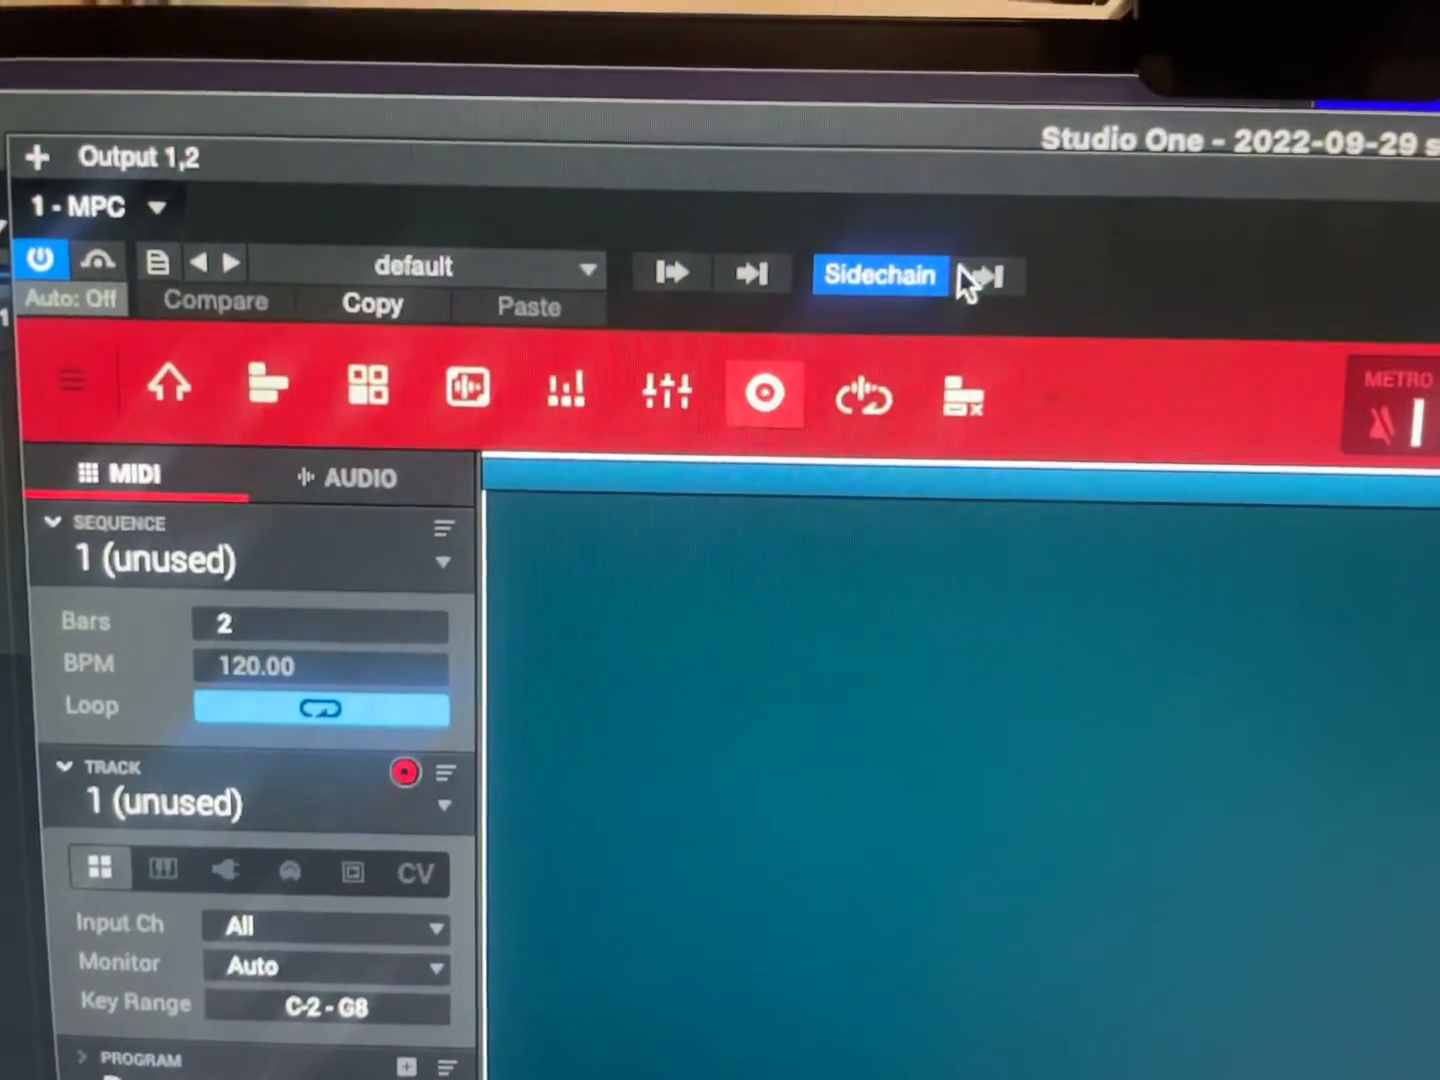
# Enable the MPC plugin's sidechain so it exchanges audio with the audio track.
pyautogui.click(984, 274)
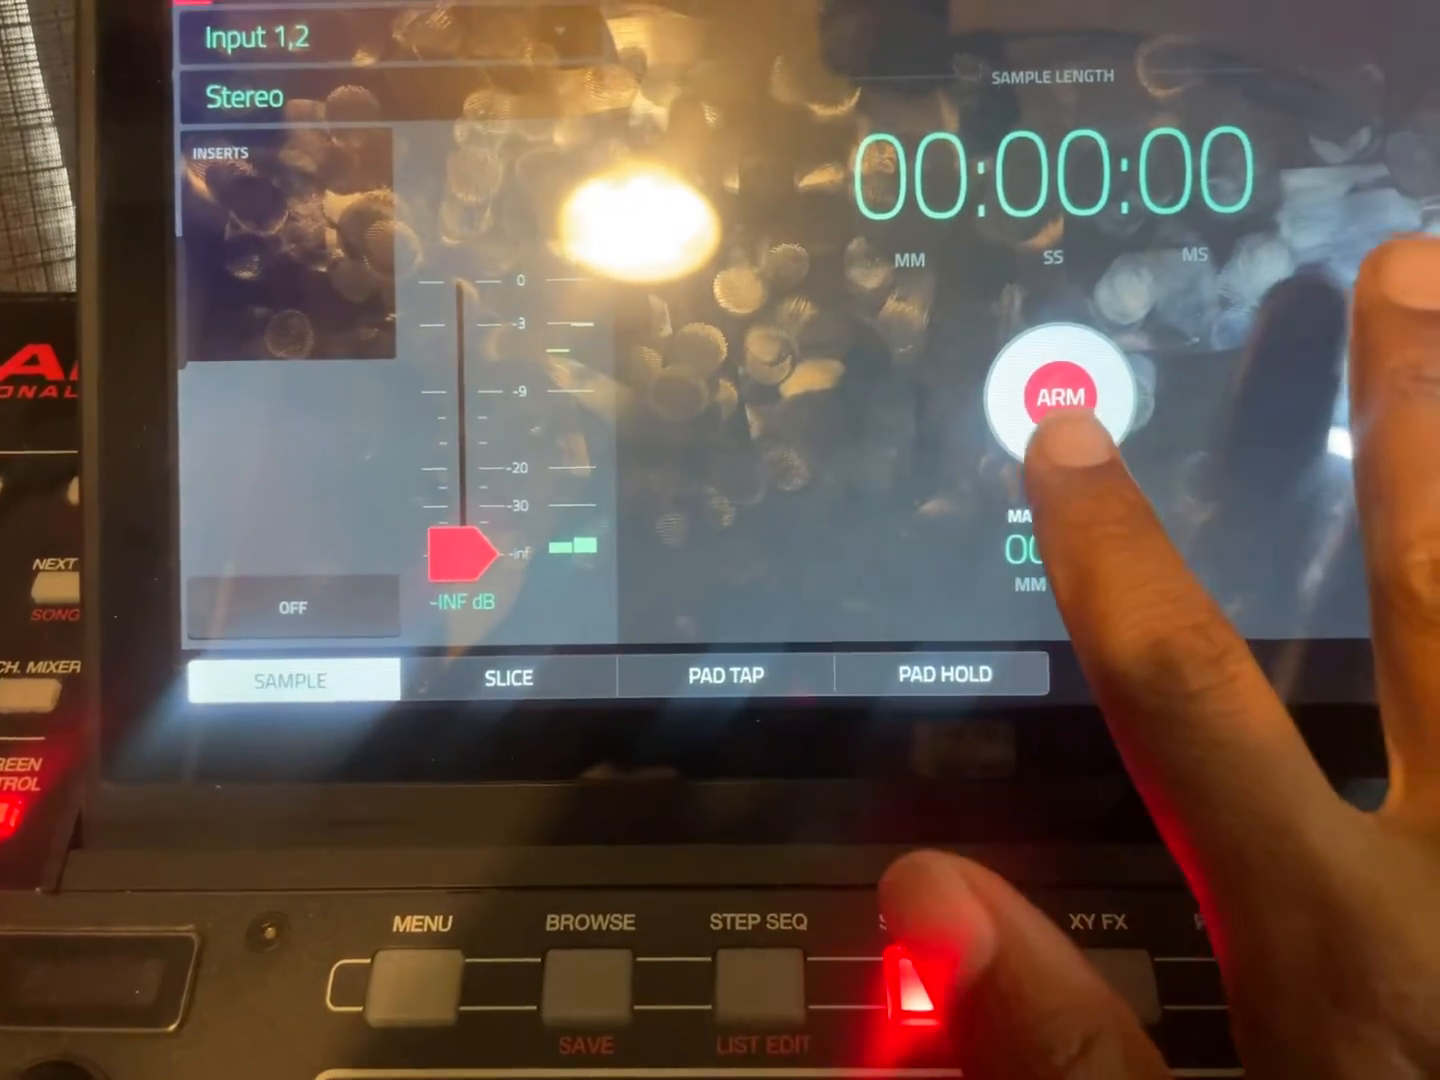
# Arm the sampler to record New Sample2, keep it for editing and choose Normalize processing.
pyautogui.click(1056, 396)
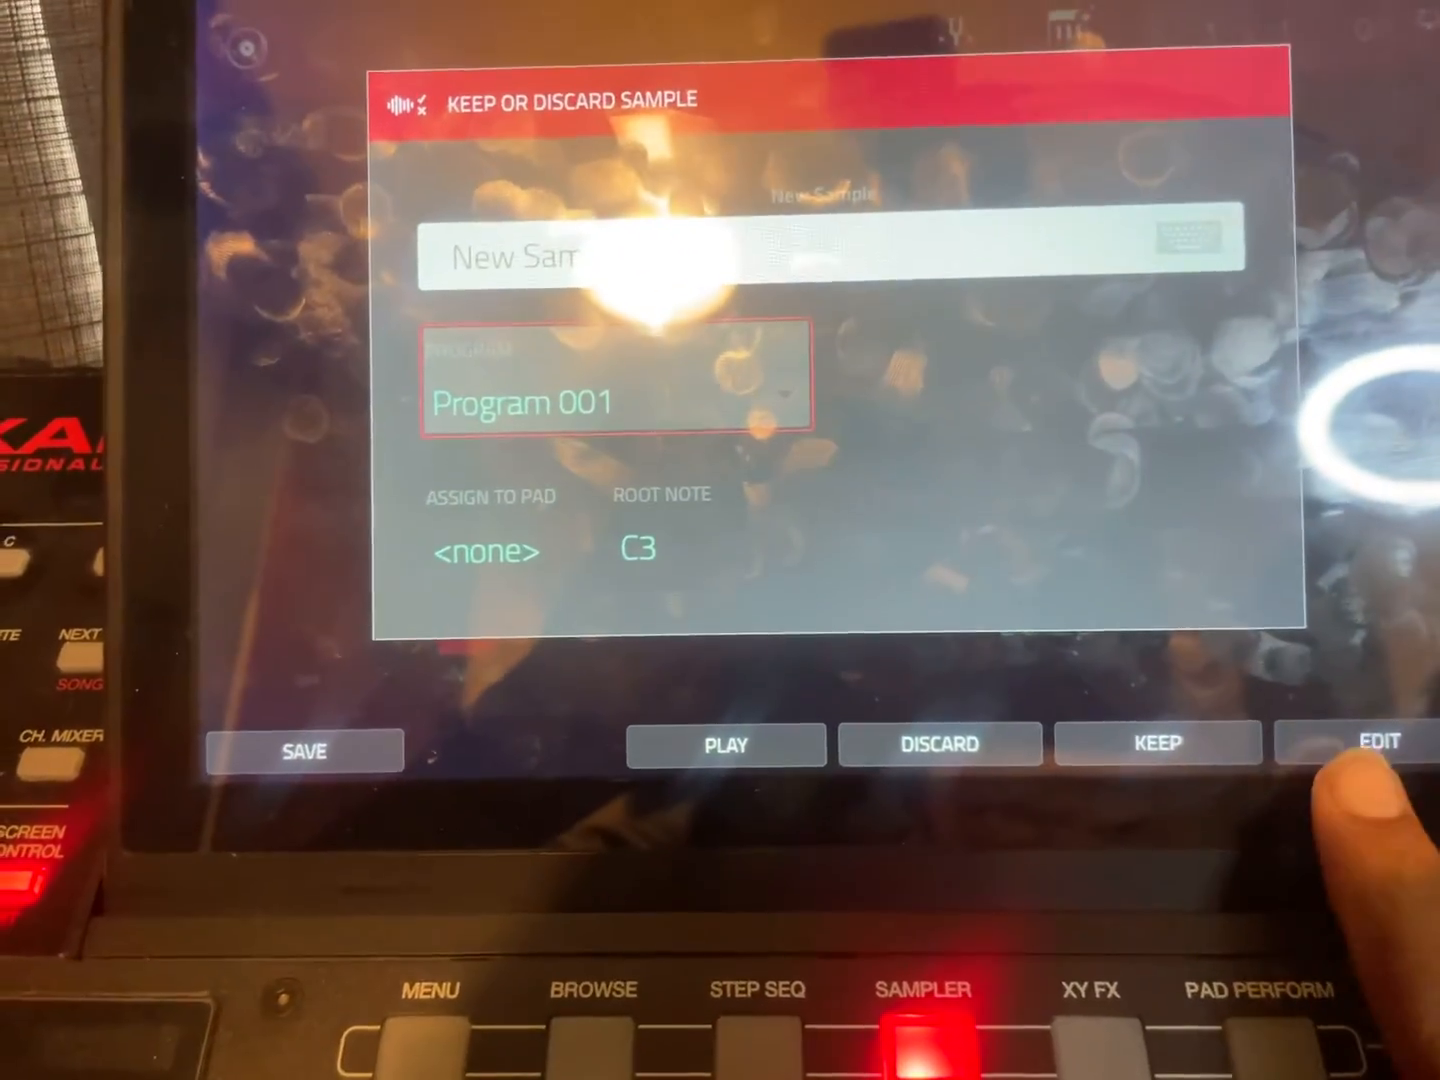
pyautogui.click(1380, 744)
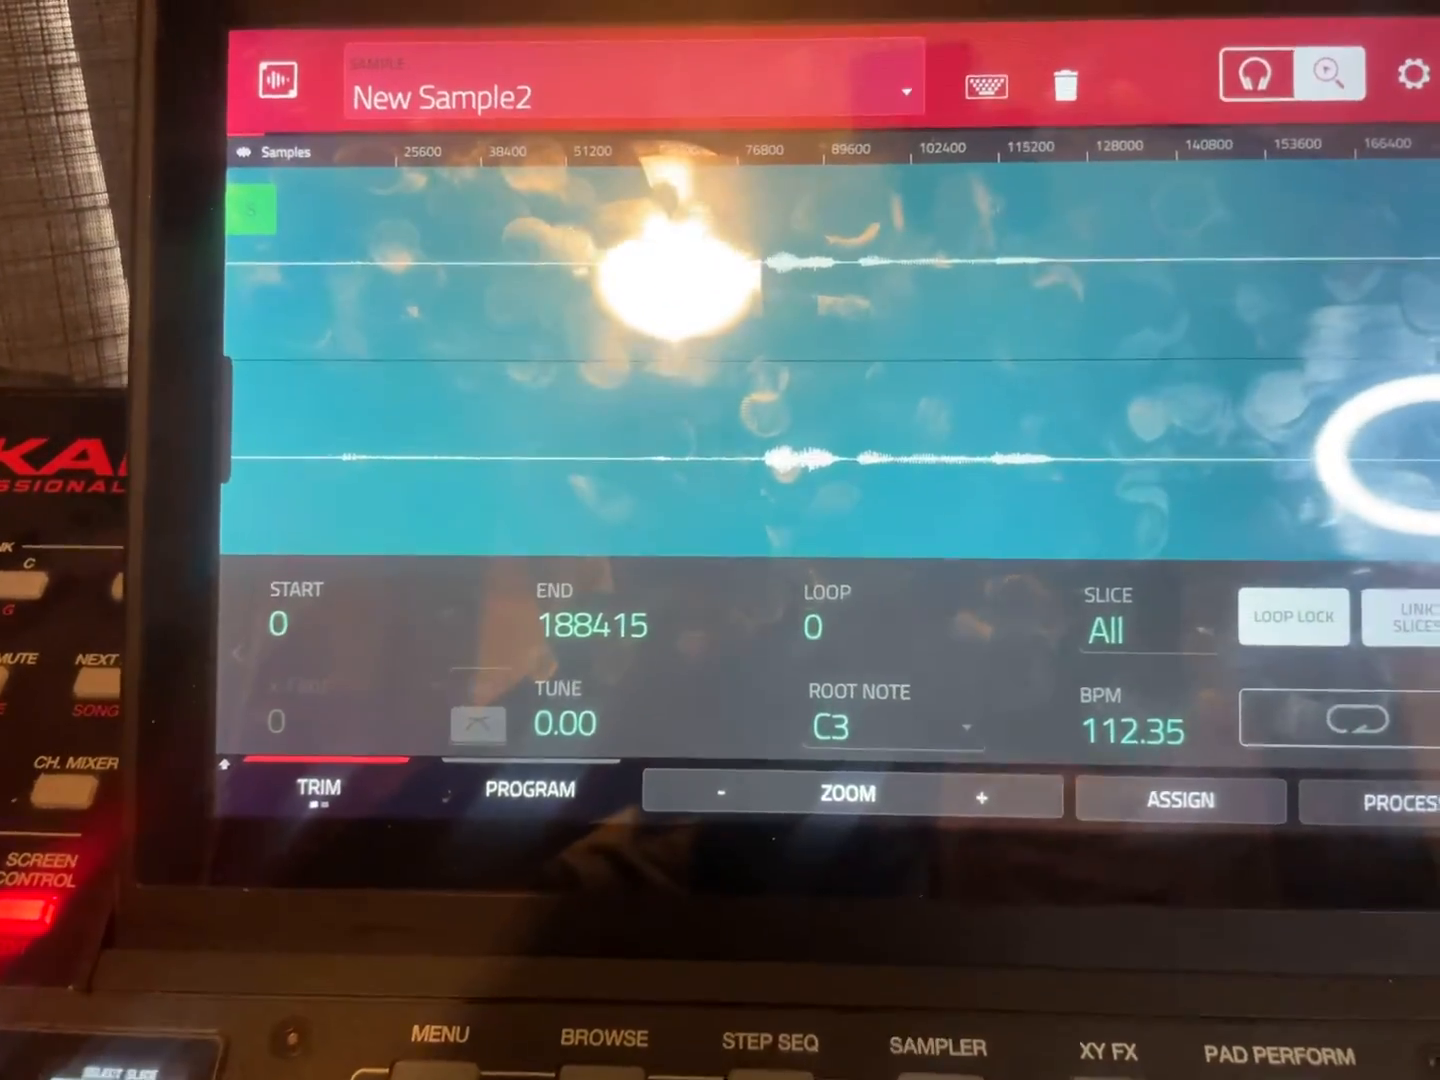
pyautogui.click(1400, 800)
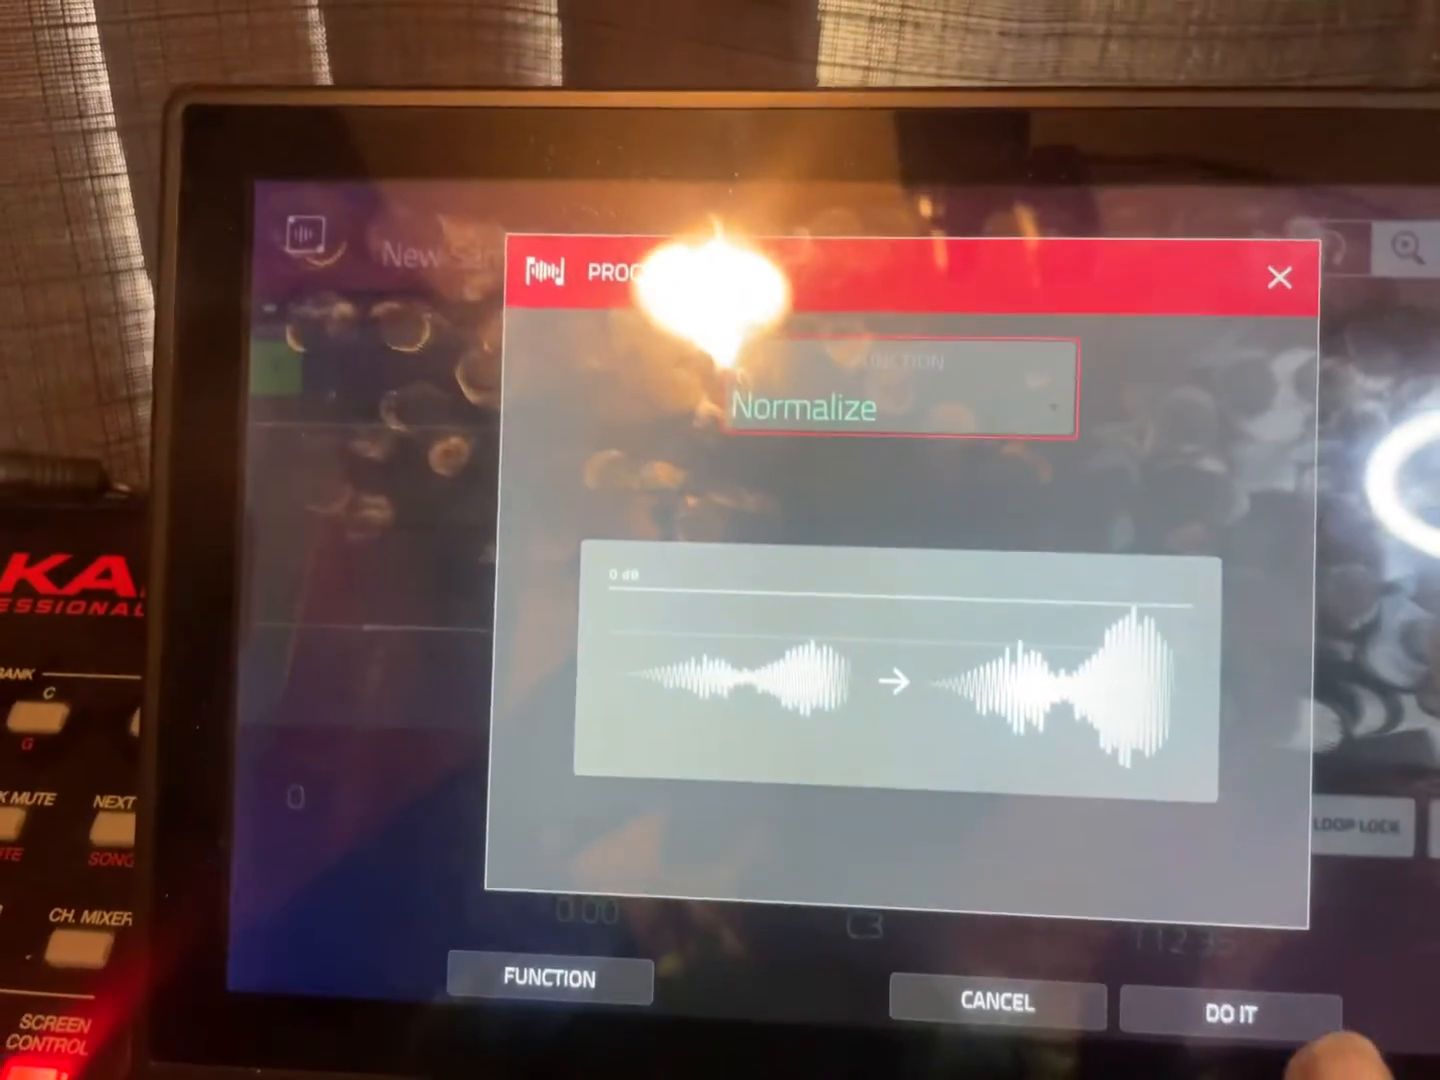